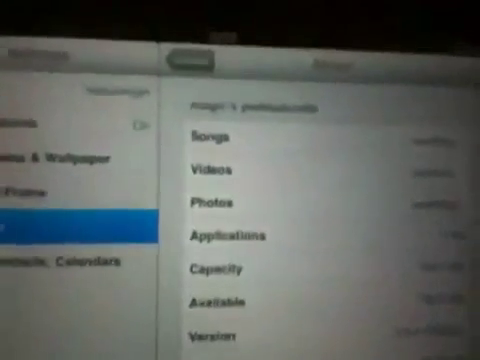
scroll("down", 3)
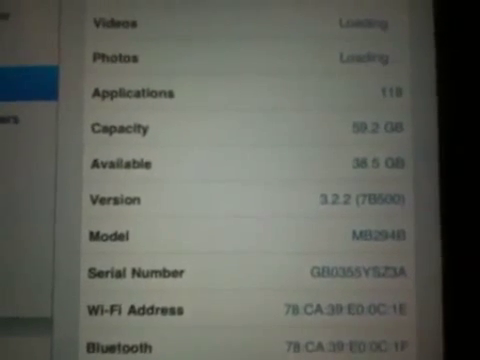